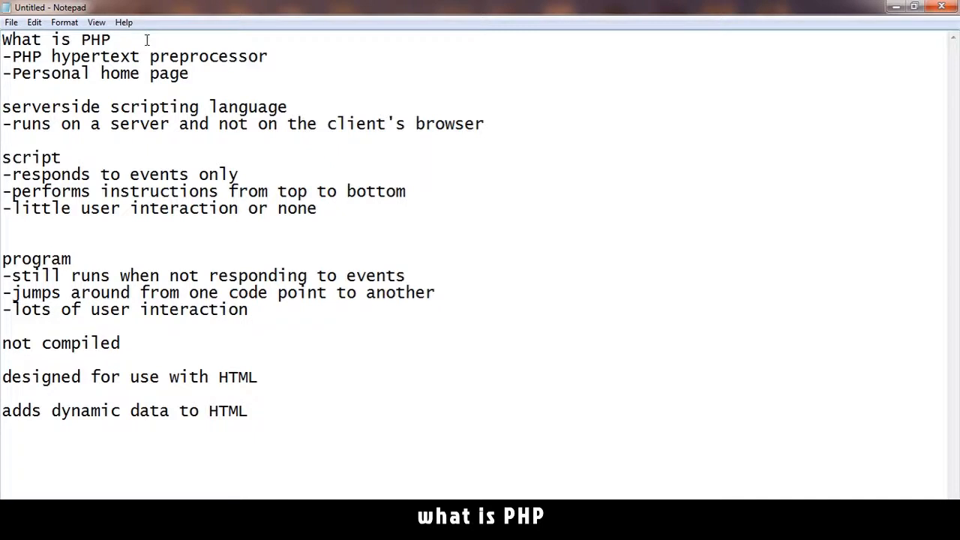
pyautogui.moveTo(18, 54)
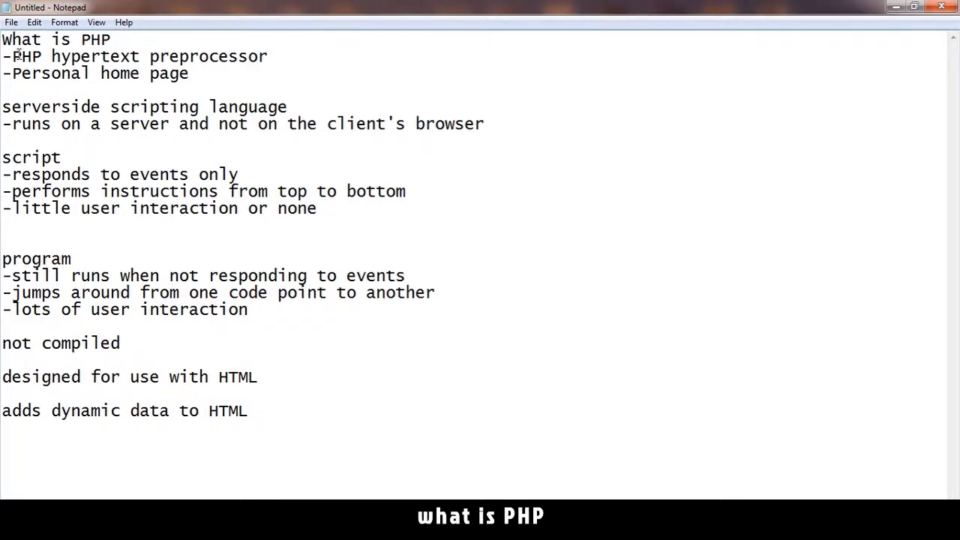
# Highlight the word PHP in the expansion line and in the title line of the notes.
pyautogui.moveTo(11, 57); pyautogui.dragTo(99, 57)
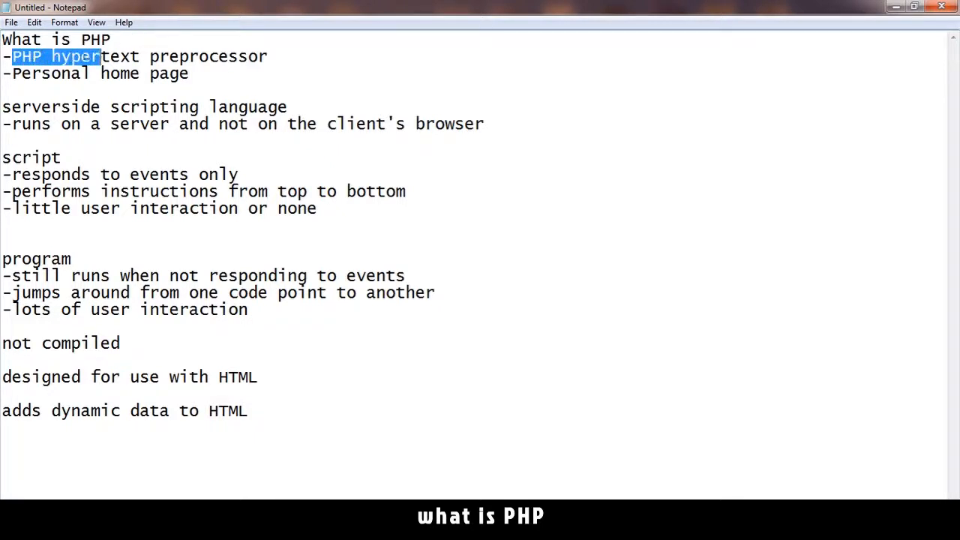
pyautogui.click(267, 57)
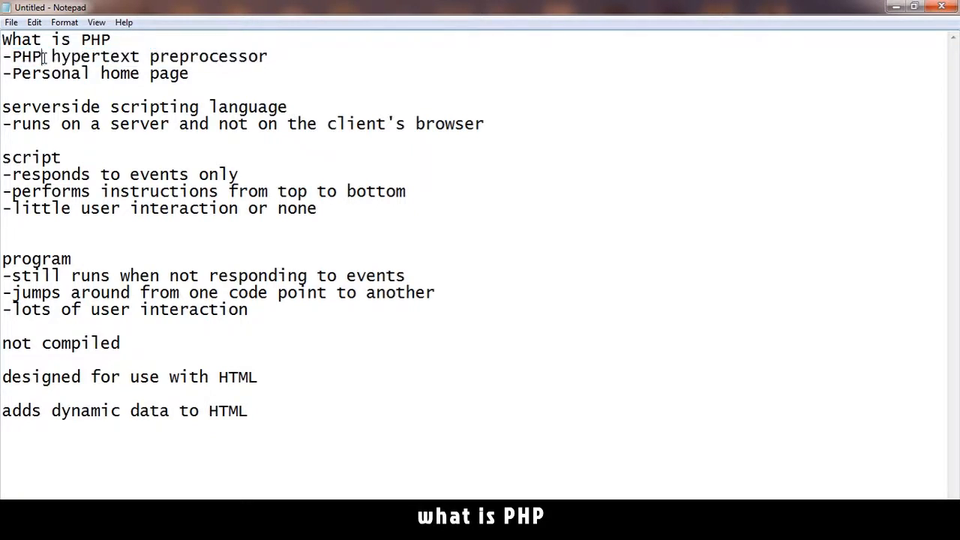
pyautogui.doubleClick(27, 57)
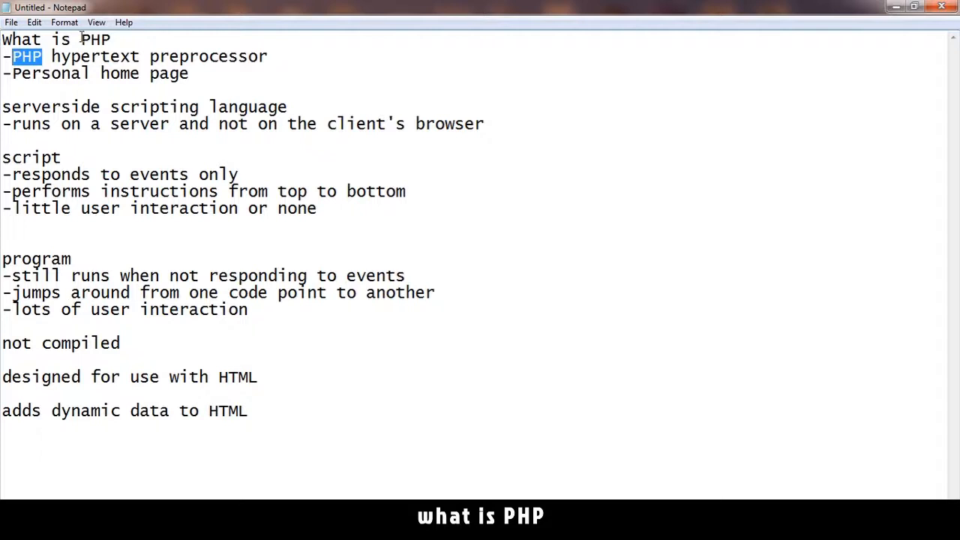
pyautogui.click(53, 57)
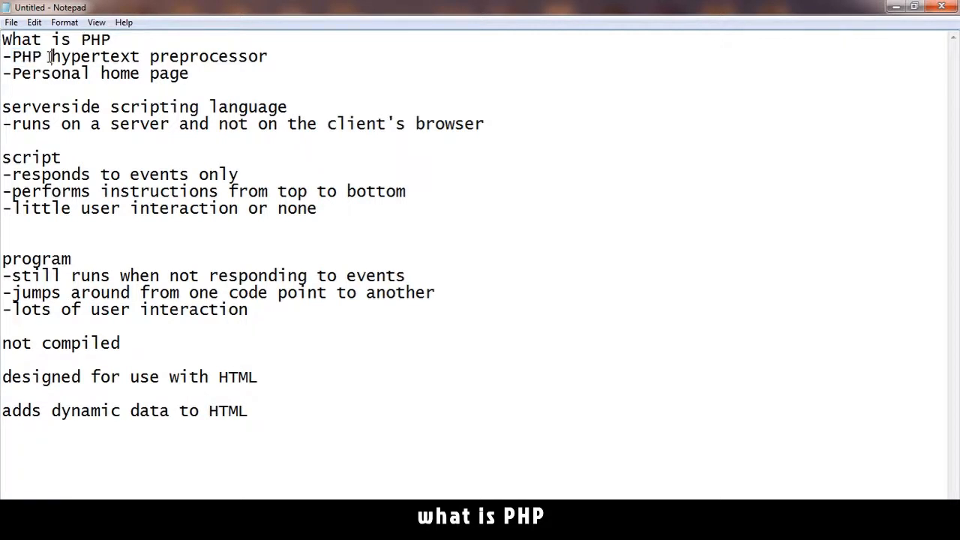
pyautogui.doubleClick(96, 39)
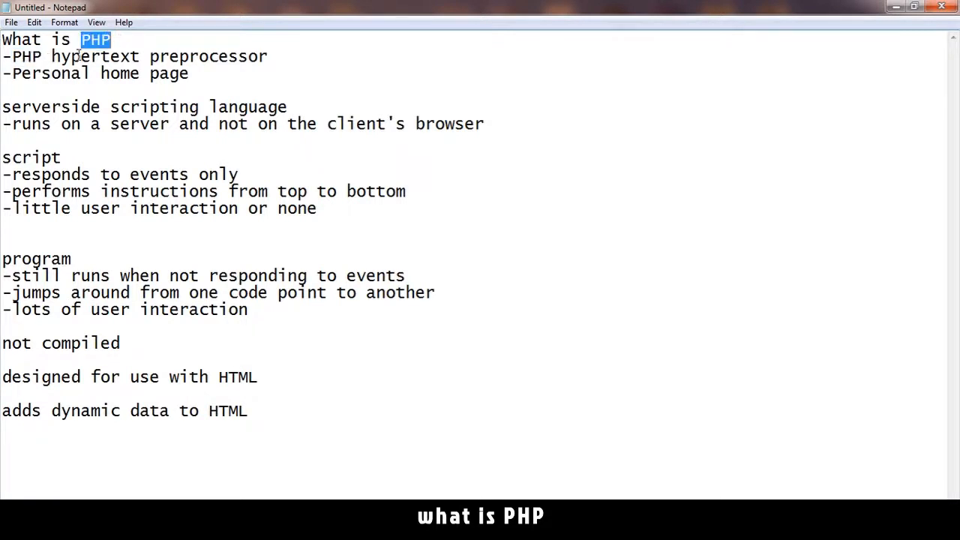
pyautogui.doubleClick(24, 57)
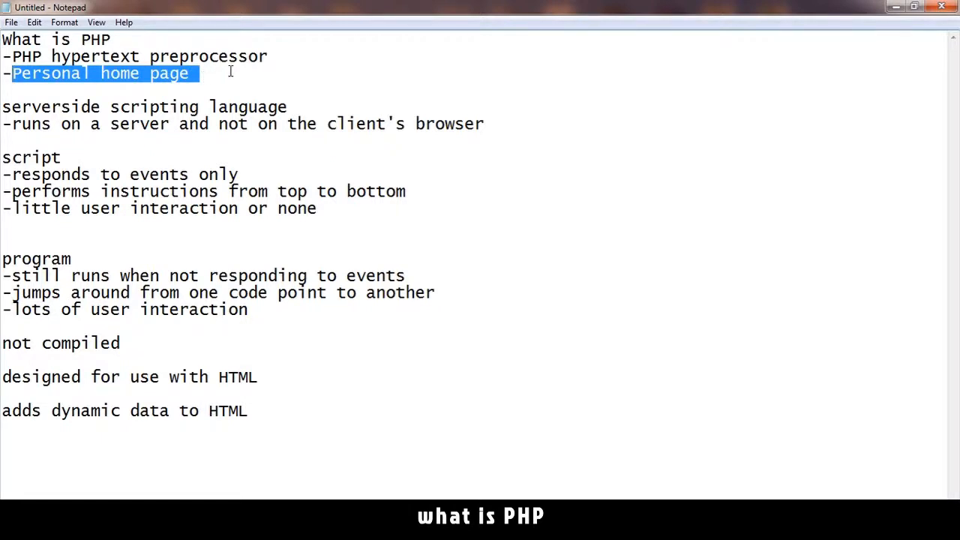
pyautogui.moveTo(275, 60)
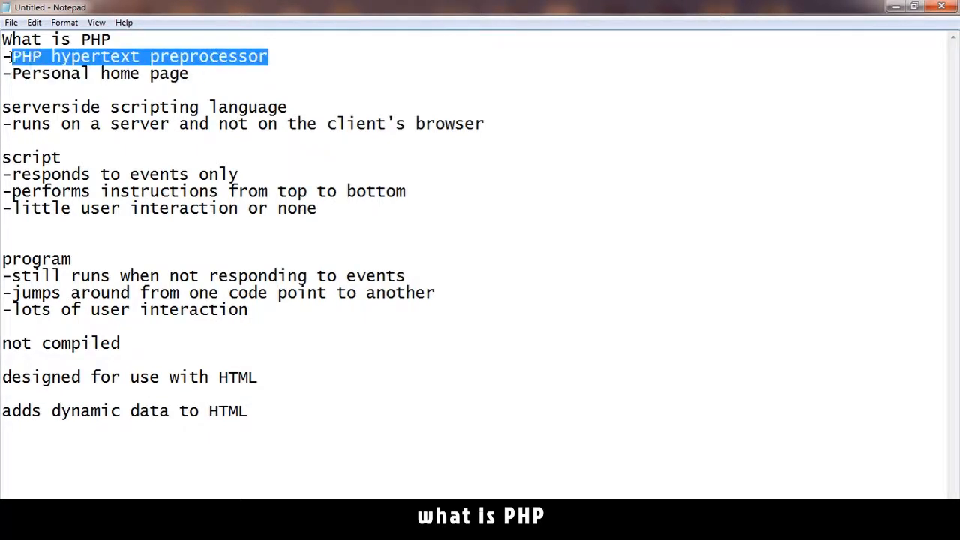
# Highlight the phrases 'not on the client's browser' and 'responds to events only'.
pyautogui.click(288, 107)
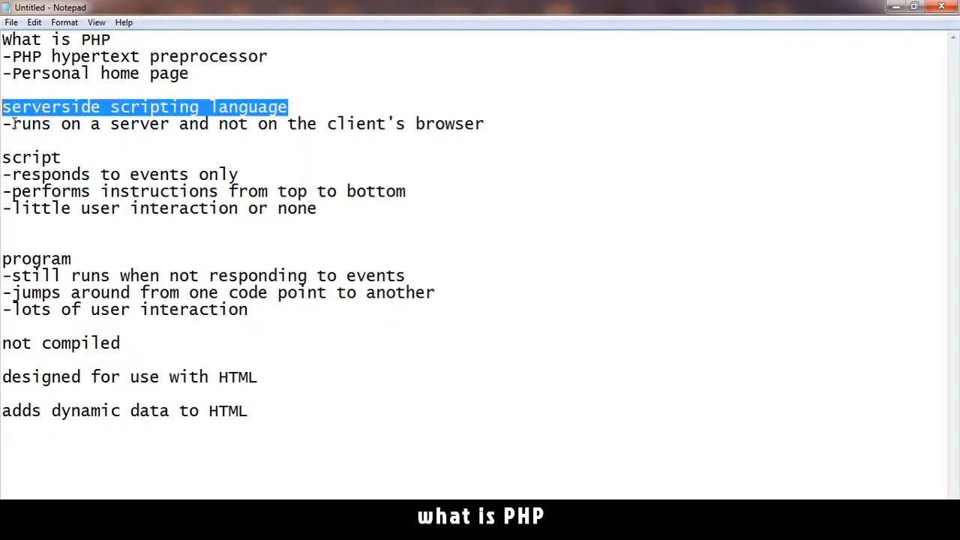
pyautogui.moveTo(226, 123); pyautogui.dragTo(286, 123)
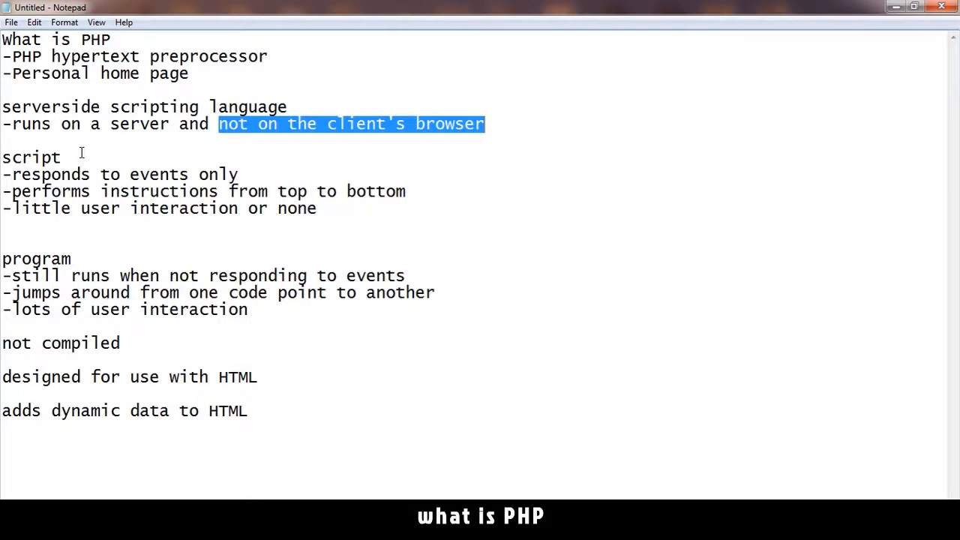
pyautogui.doubleClick(30, 157)
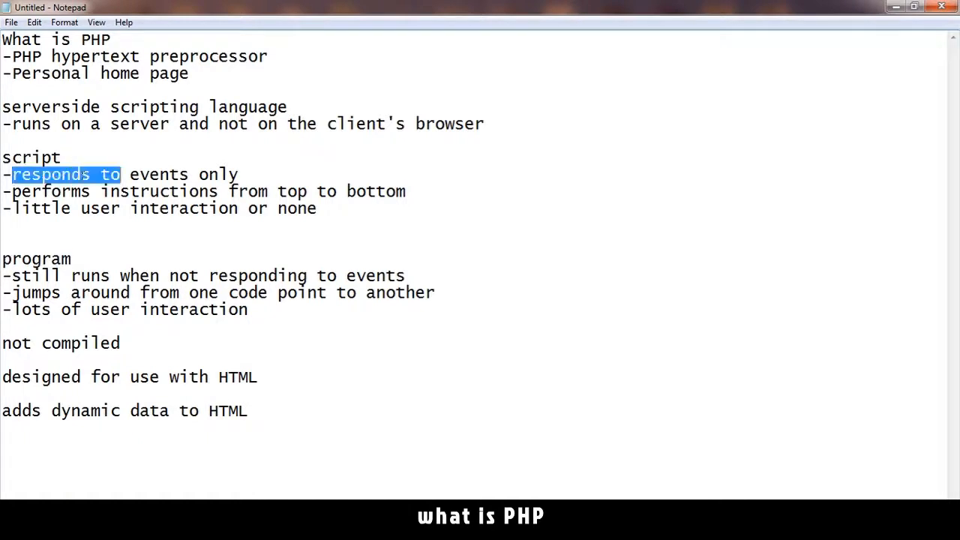
pyautogui.moveTo(120, 174); pyautogui.dragTo(239, 174)
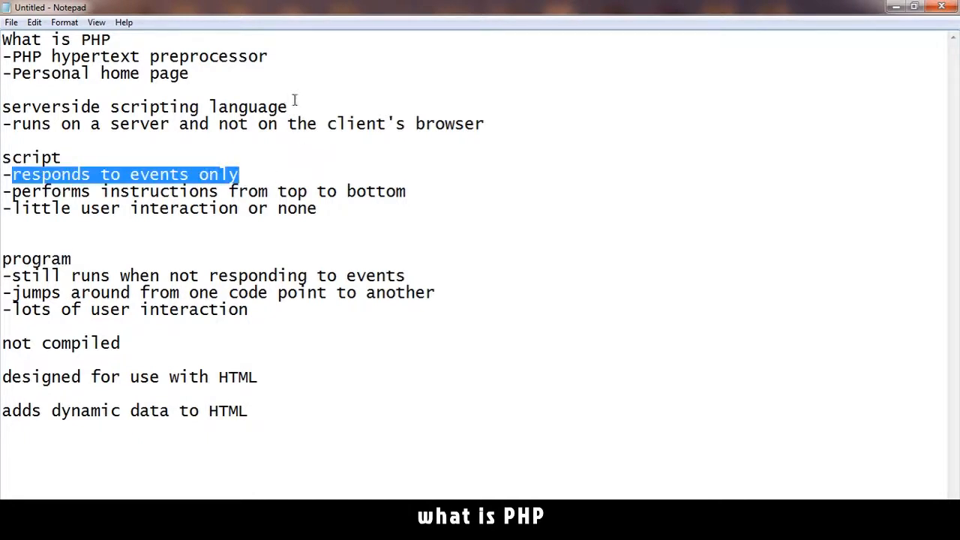
pyautogui.moveTo(78, 156)
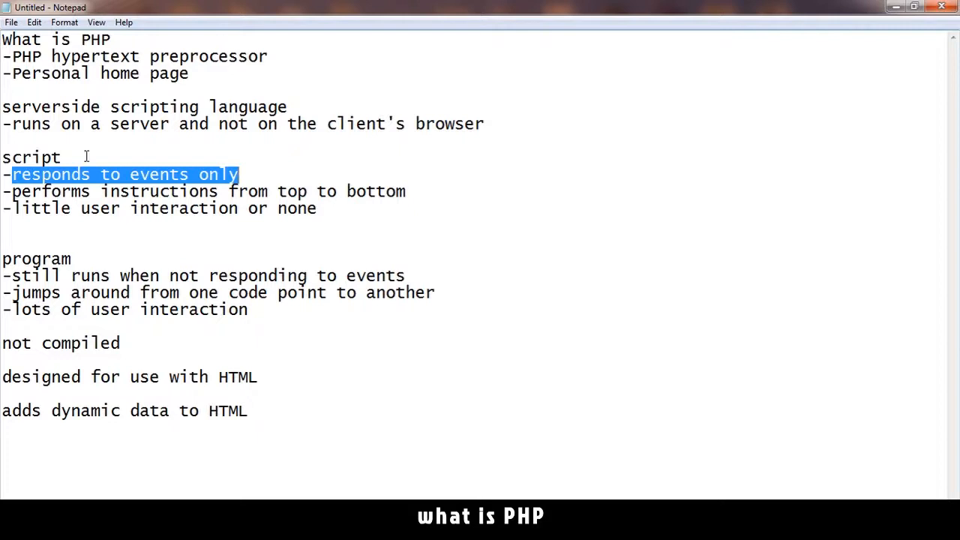
pyautogui.moveTo(87, 291)
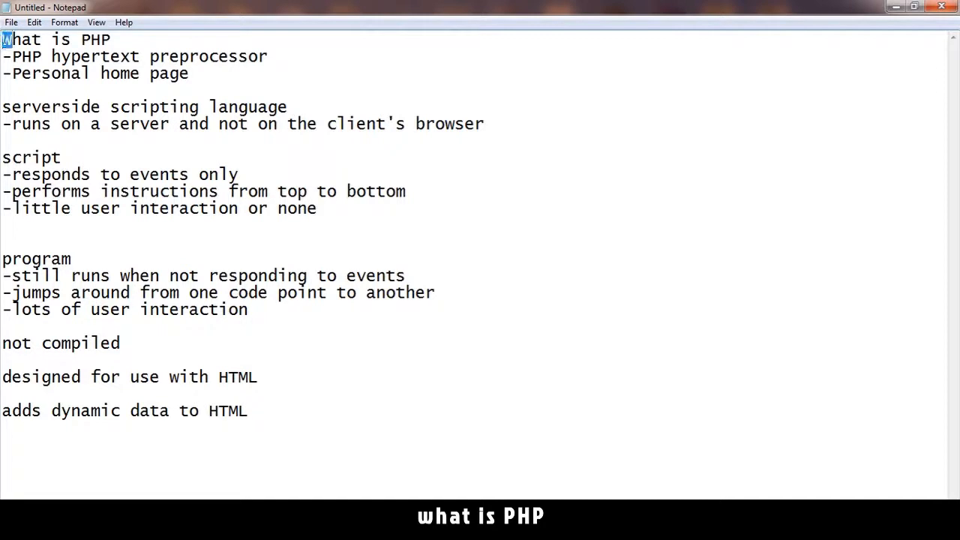
# Point out the line about jumping between code points, scribble another loop in Paint and pick yellow.
pyautogui.press('ctrl+a')
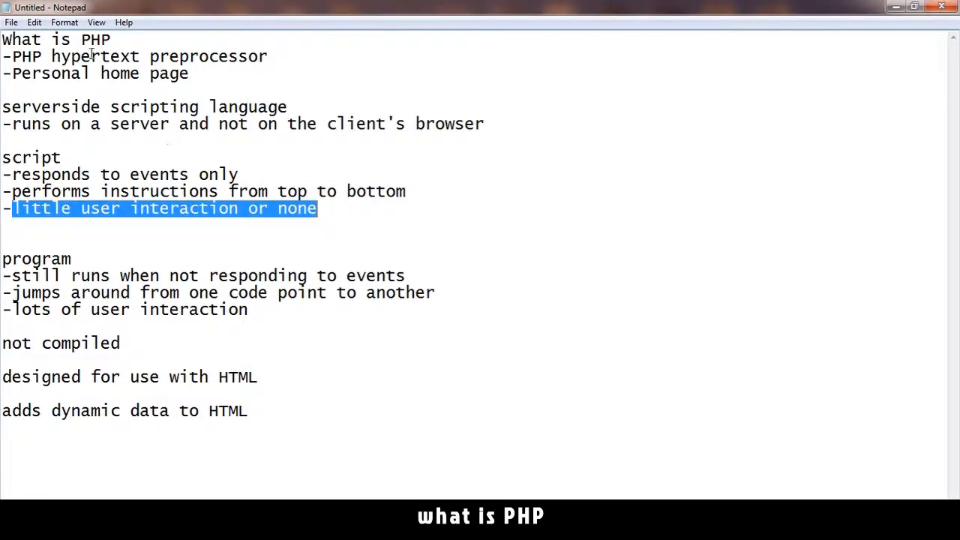
pyautogui.moveTo(258, 383)
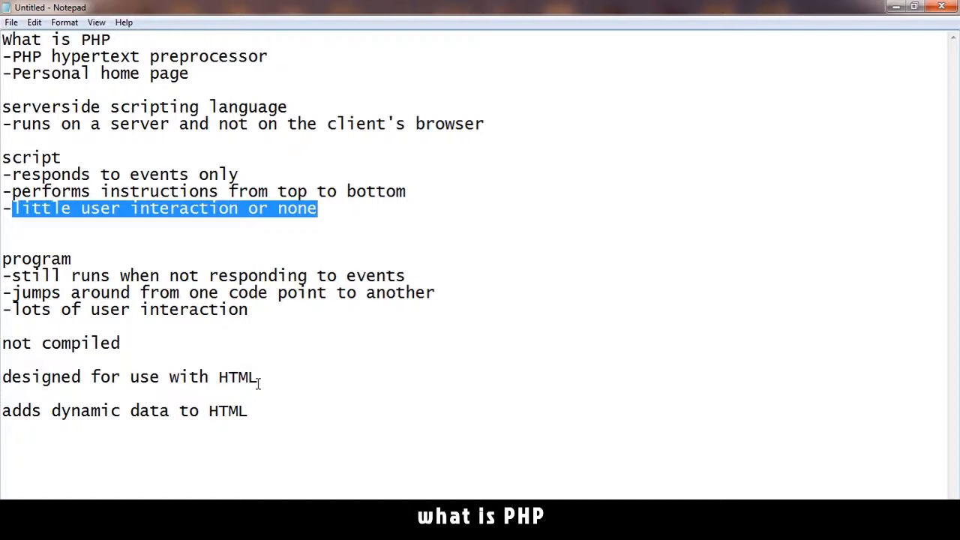
pyautogui.press('Delete')
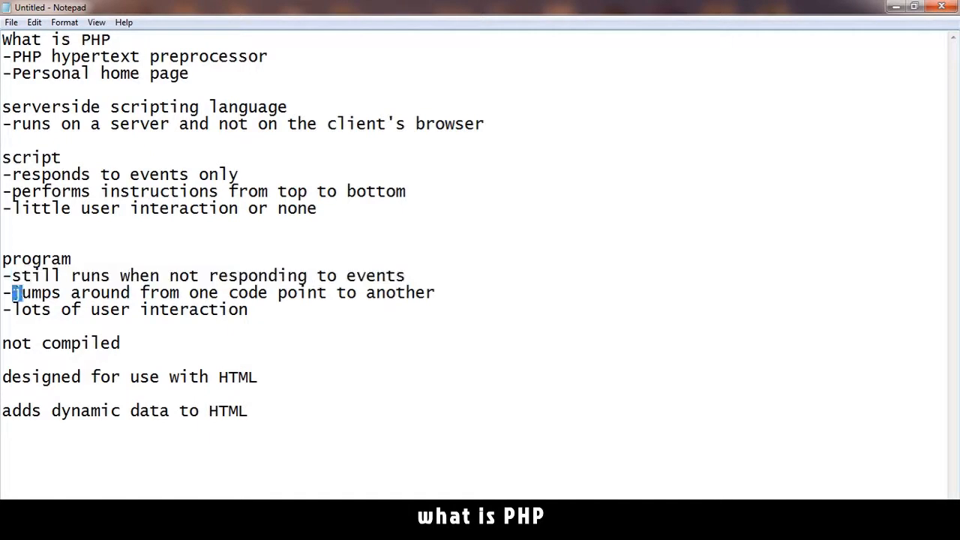
pyautogui.moveTo(12, 293); pyautogui.dragTo(435, 293)
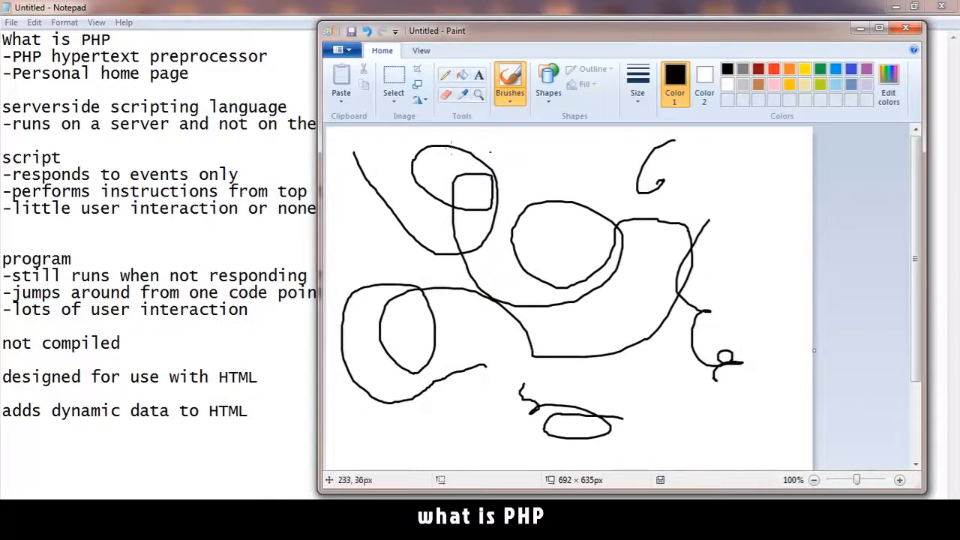
pyautogui.moveTo(555, 156)
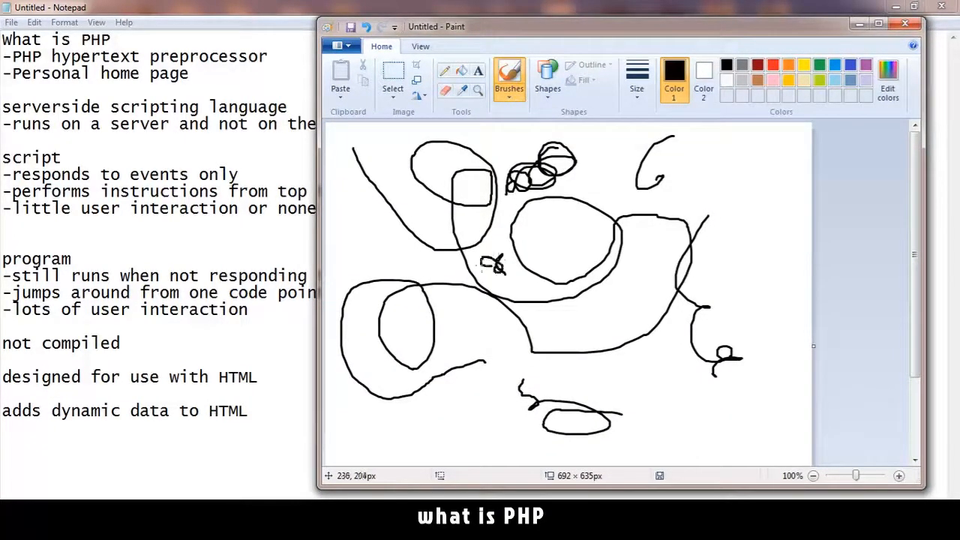
pyautogui.moveTo(487, 270); pyautogui.dragTo(525, 300)
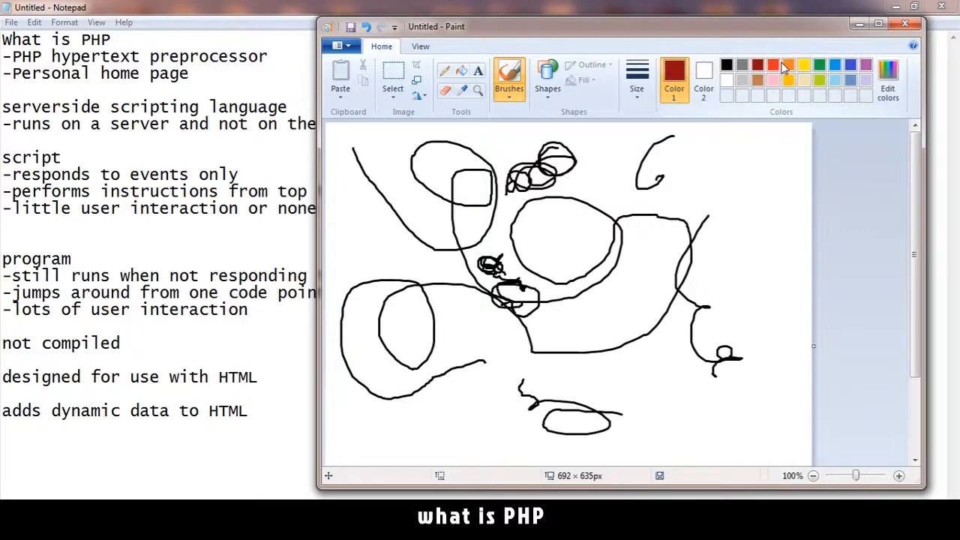
pyautogui.click(804, 64)
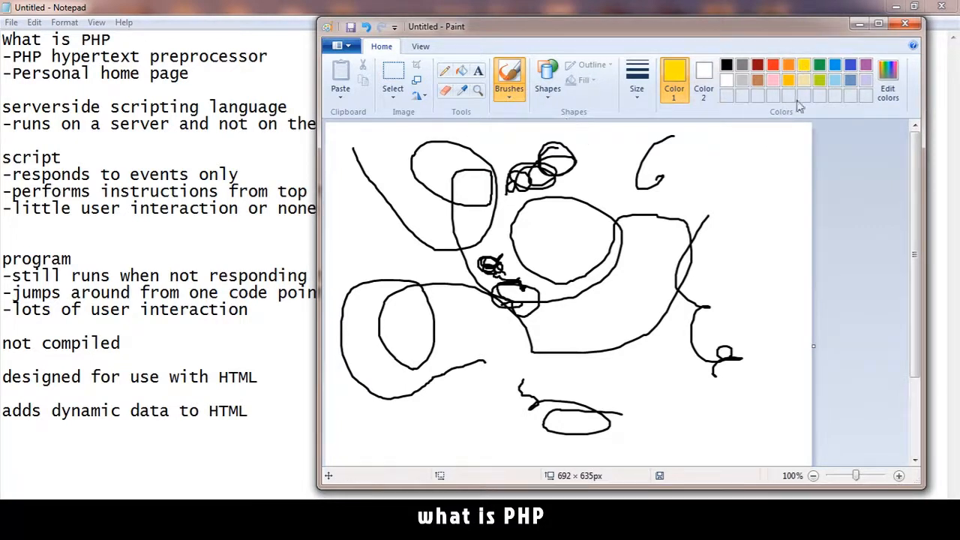
pyautogui.moveTo(841, 21)
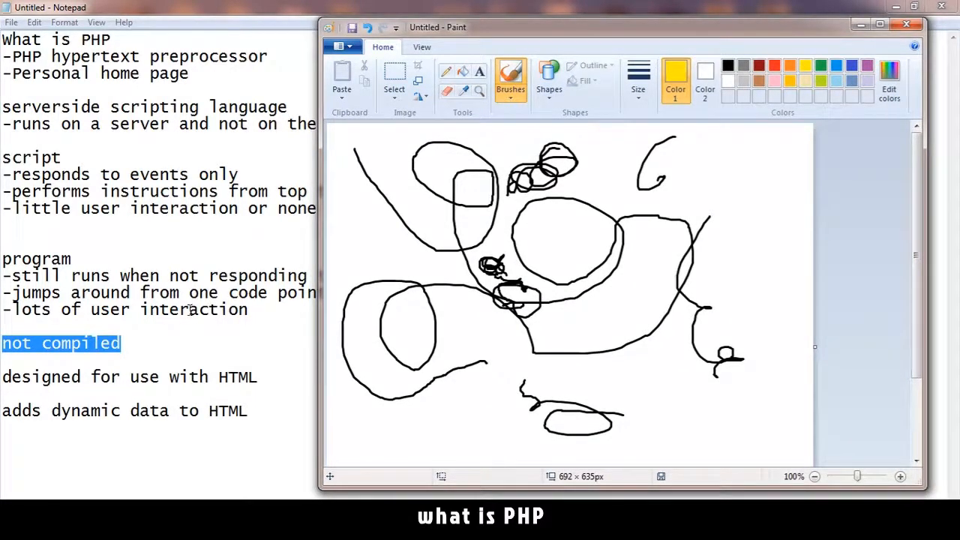
pyautogui.moveTo(69, 314)
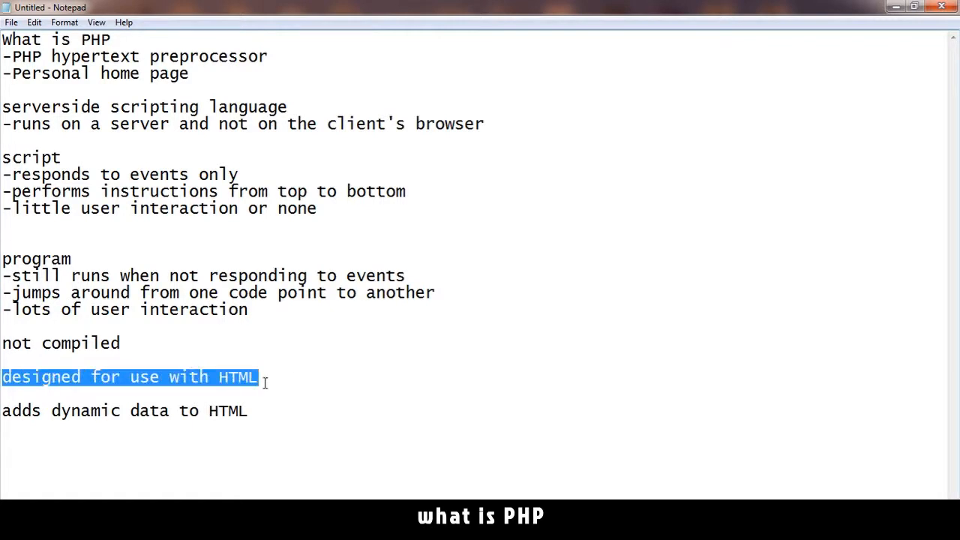
pyautogui.click(258, 376)
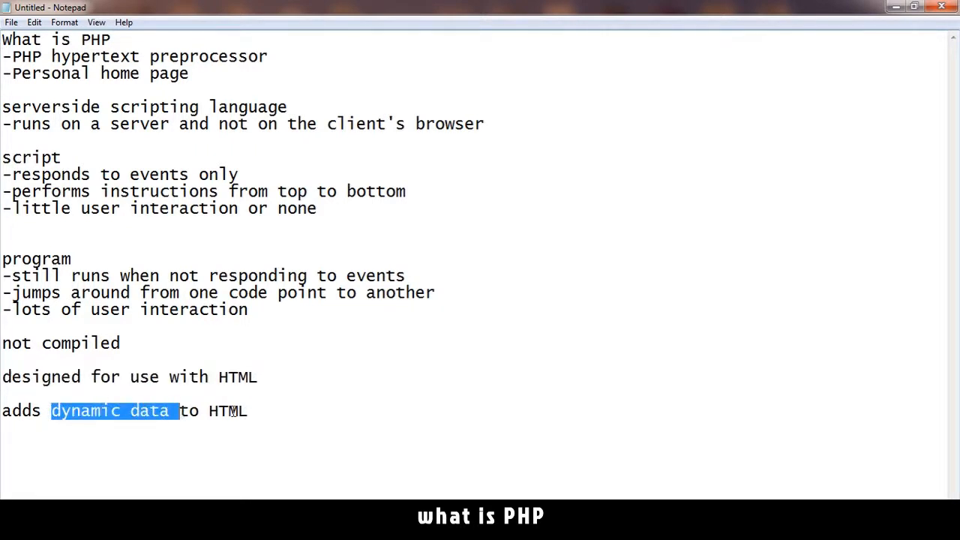
pyautogui.moveTo(273, 411)
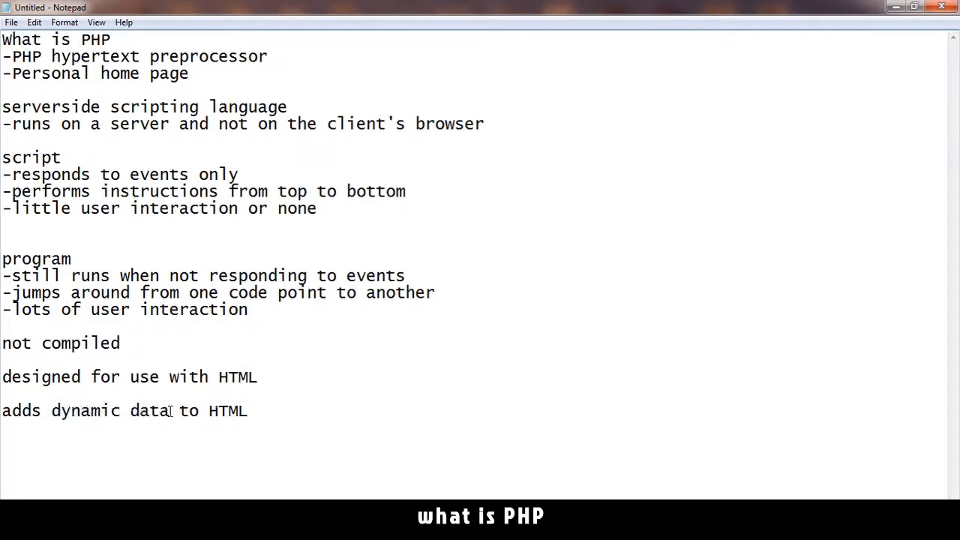
pyautogui.moveTo(51, 411); pyautogui.dragTo(171, 411)
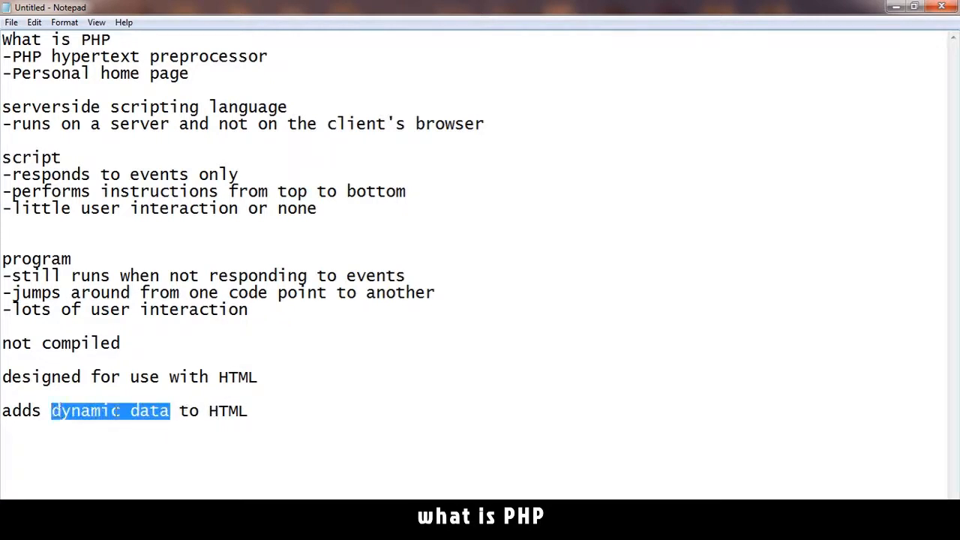
pyautogui.moveTo(267, 411)
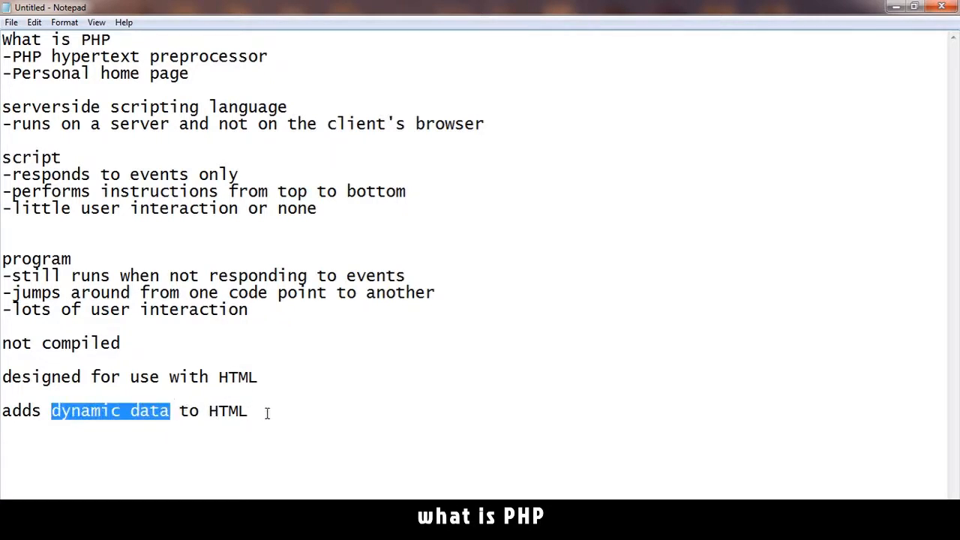
pyautogui.moveTo(8, 98); pyautogui.dragTo(249, 411)
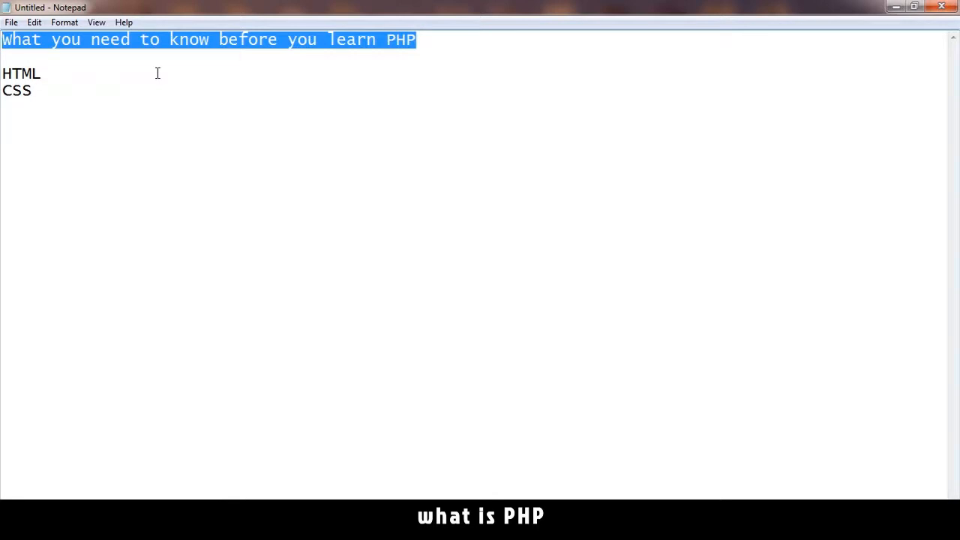
# Highlight HTML and then CSS in the prerequisite list on the second page.
pyautogui.doubleClick(21, 72)
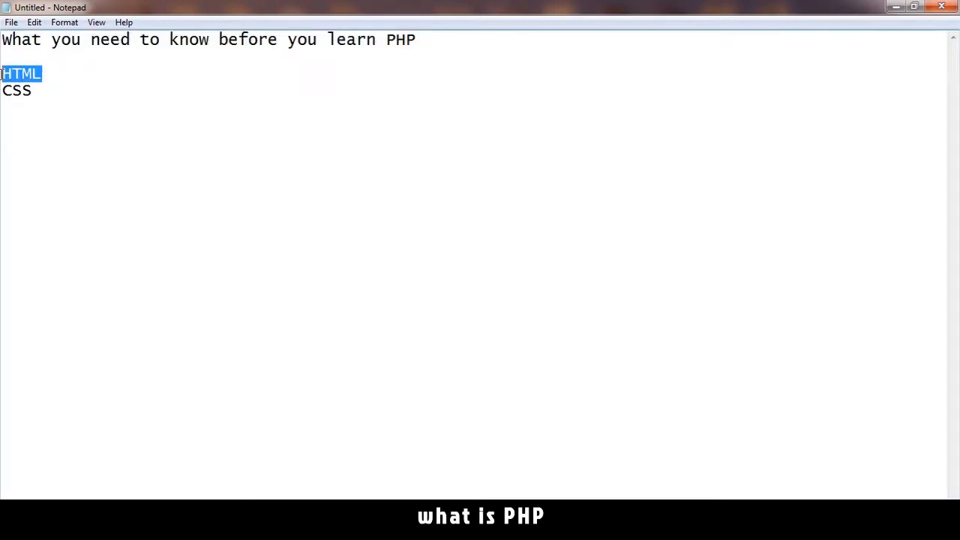
pyautogui.click(43, 74)
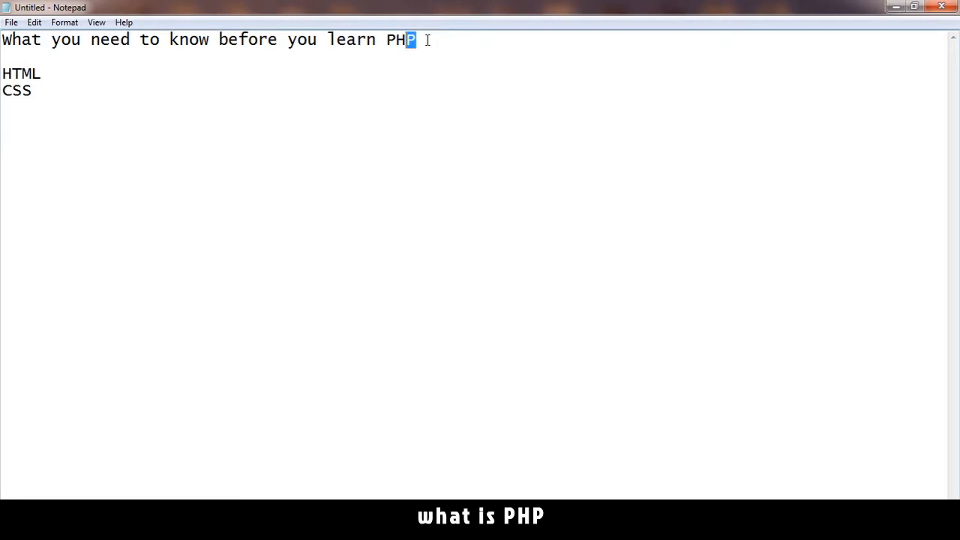
pyautogui.doubleClick(30, 73)
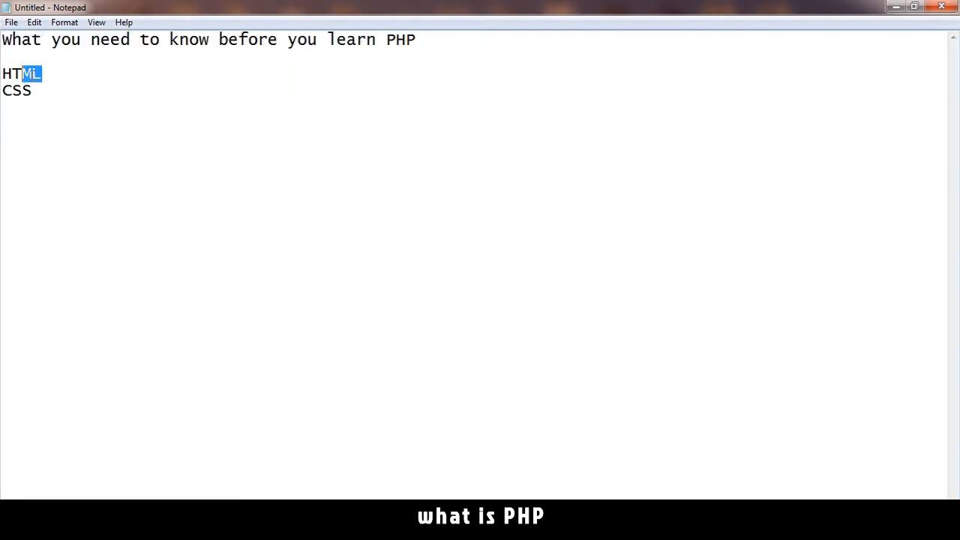
pyautogui.doubleClick(16, 90)
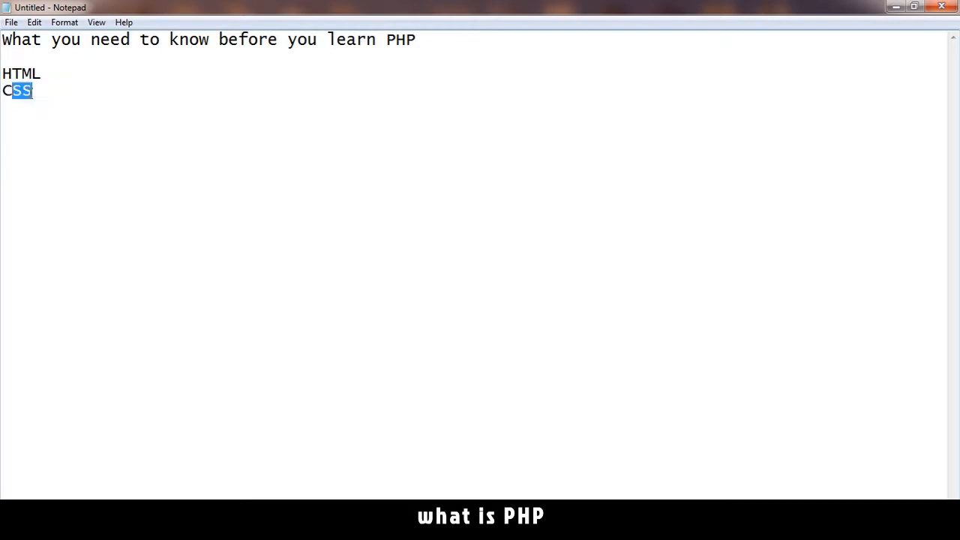
# Highlight the heading line, clear it, and reselect the HTML and CSS entries.
pyautogui.moveTo(23, 90); pyautogui.dragTo(22, 72)
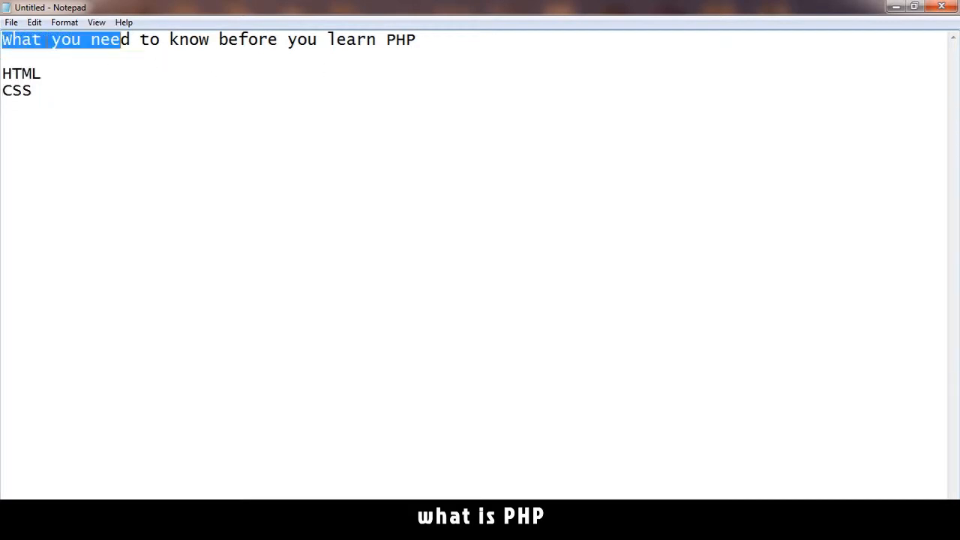
pyautogui.moveTo(120, 39); pyautogui.dragTo(416, 39)
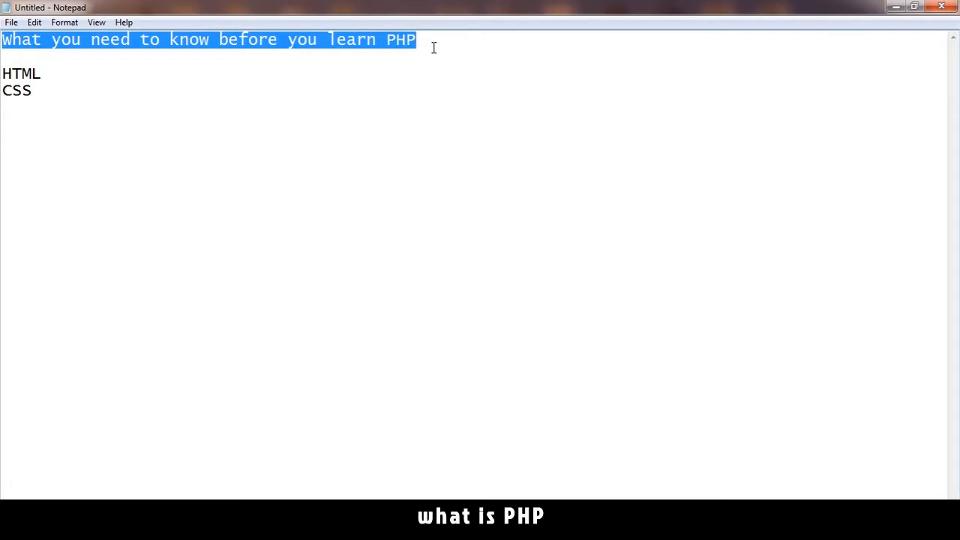
pyautogui.click(33, 90)
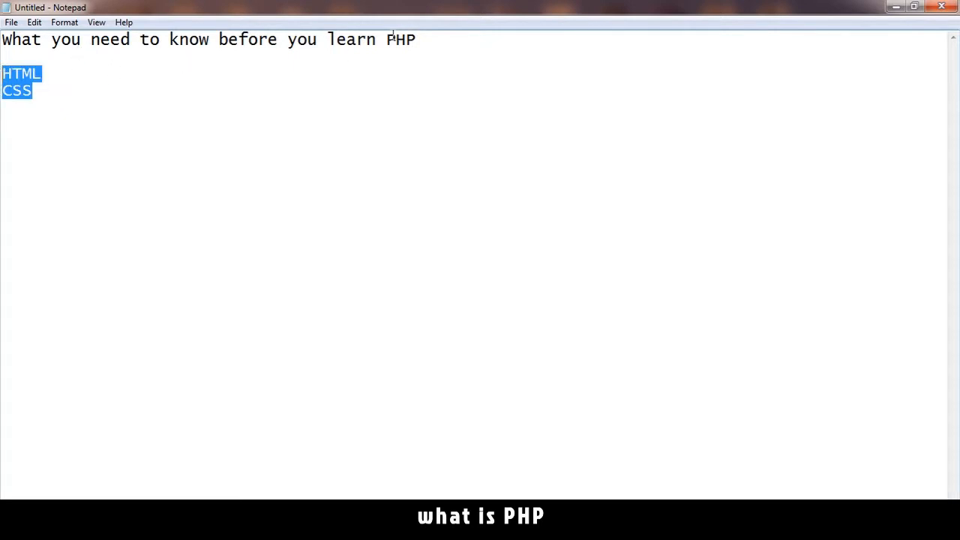
pyautogui.click(48, 90)
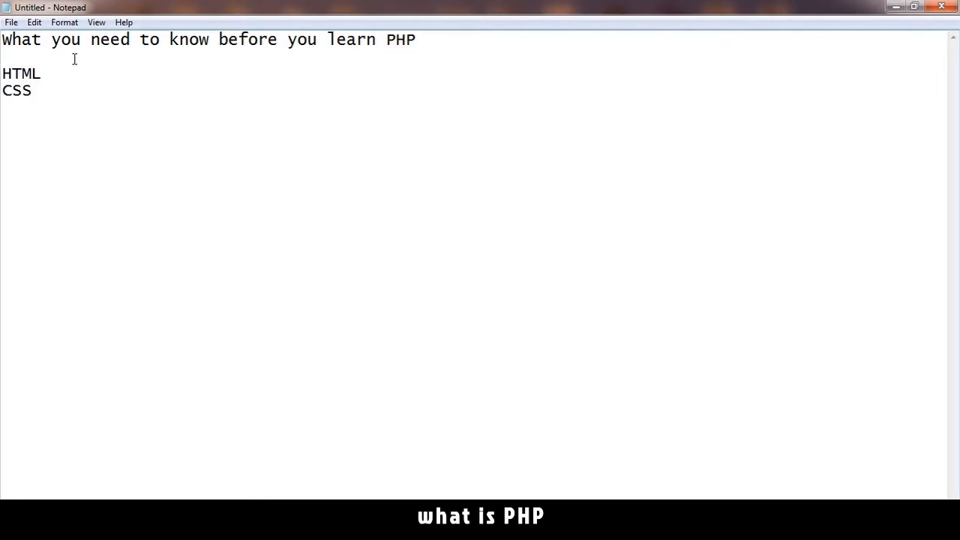
pyautogui.moveTo(2, 72); pyautogui.dragTo(32, 90)
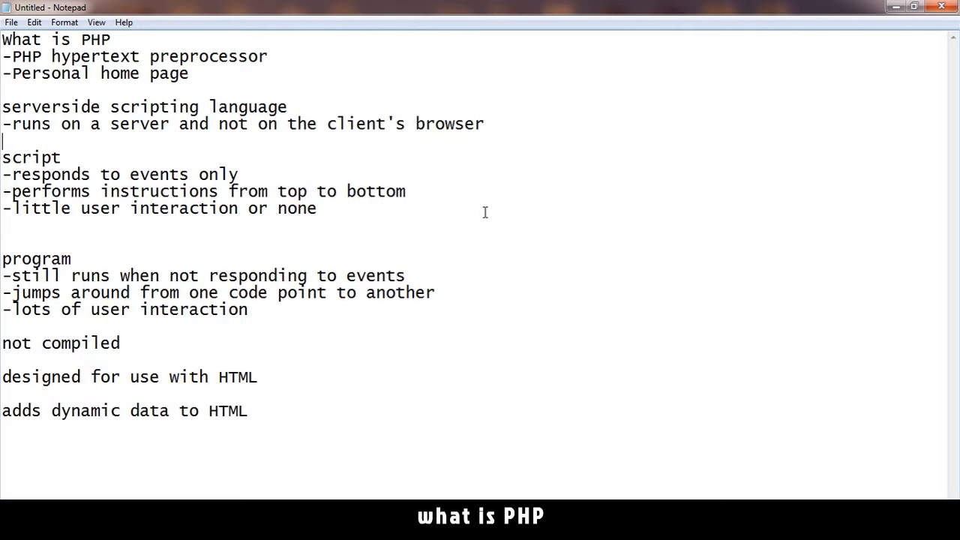
pyautogui.moveTo(552, 225)
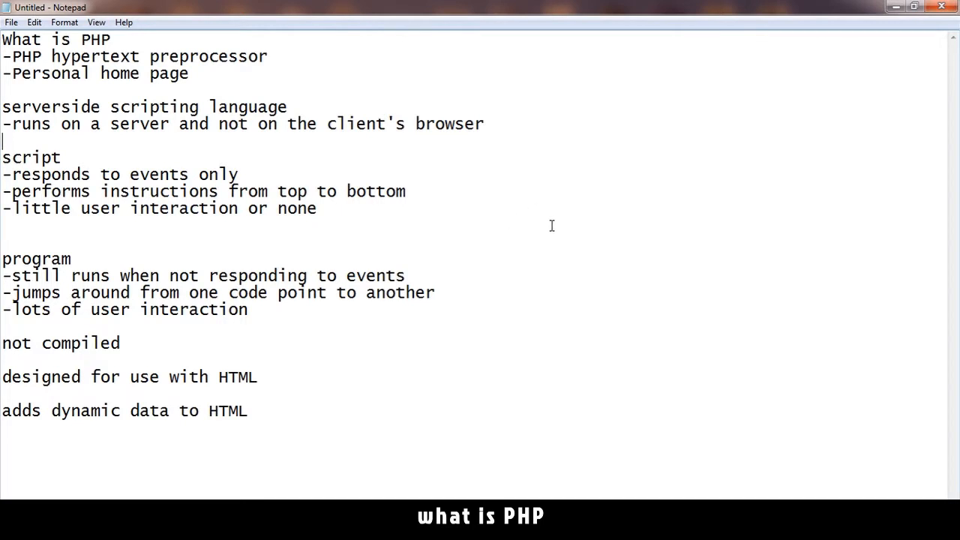